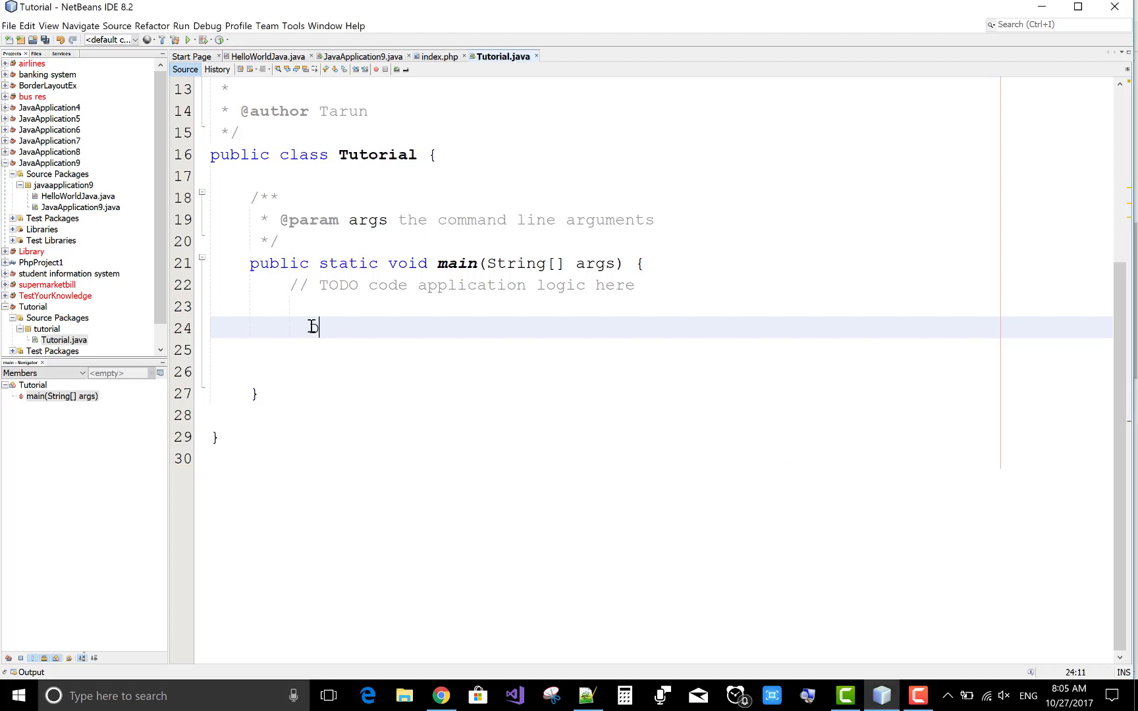
# Declare Date firstdate = new Date(); on the empty line in main
pyautogui.write('Date')
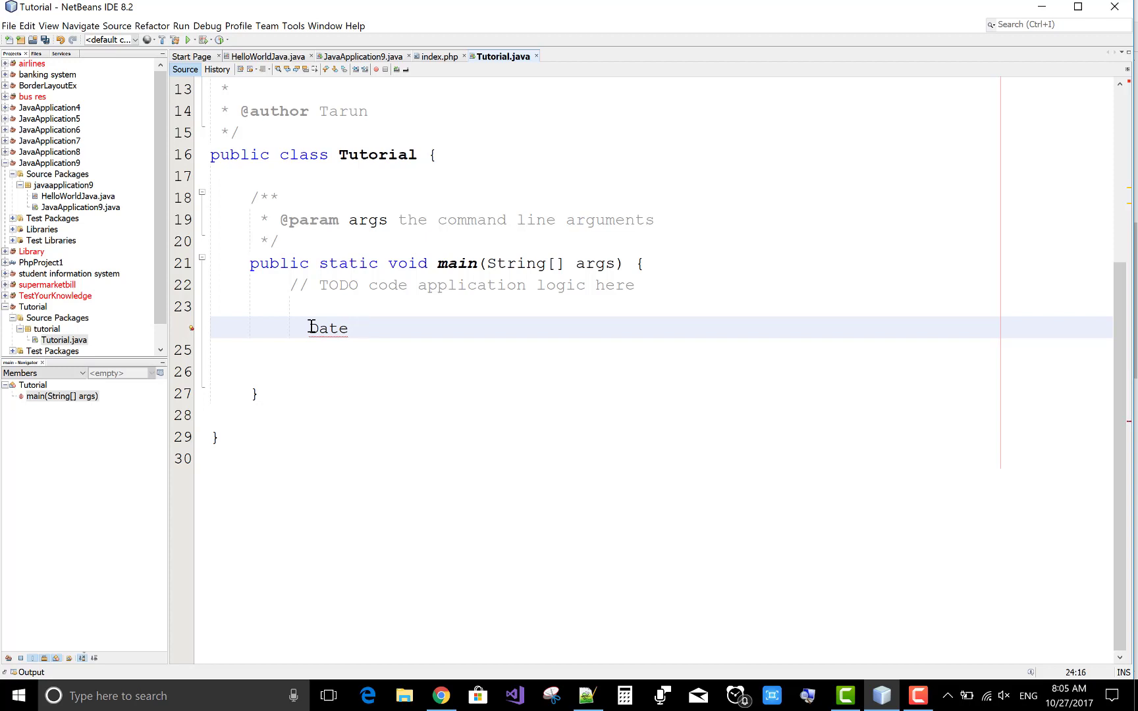
pyautogui.write('fir')
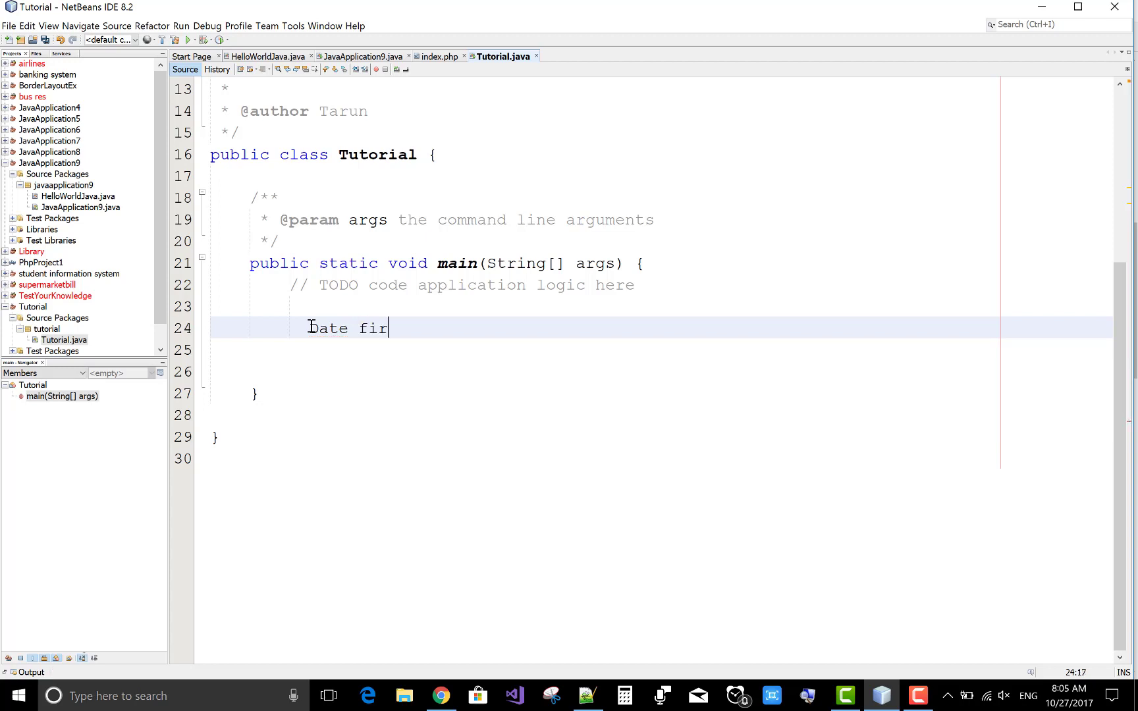
pyautogui.write('stdate =')
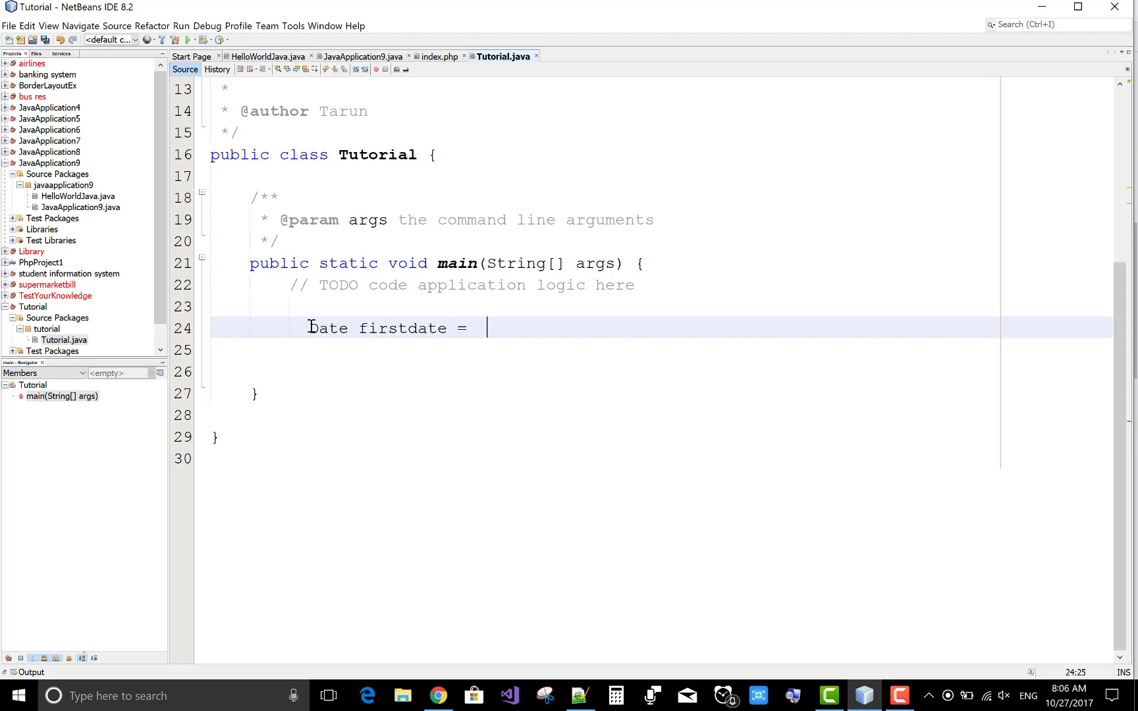
pyautogui.write('new')
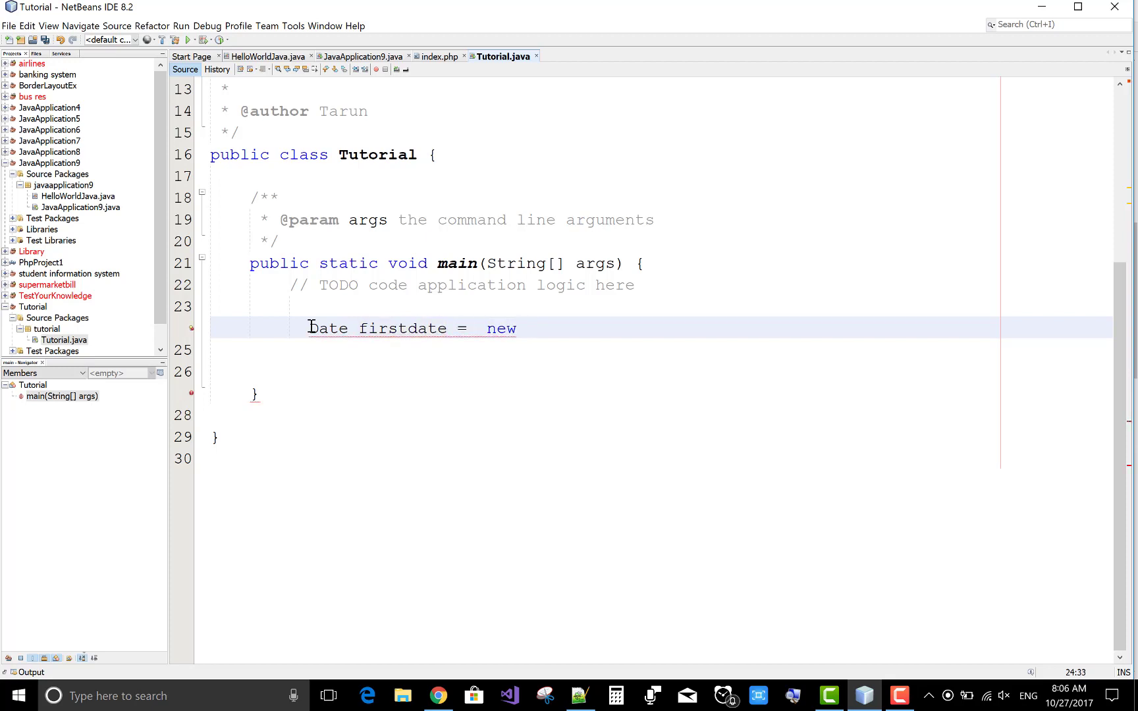
pyautogui.write('Date();')
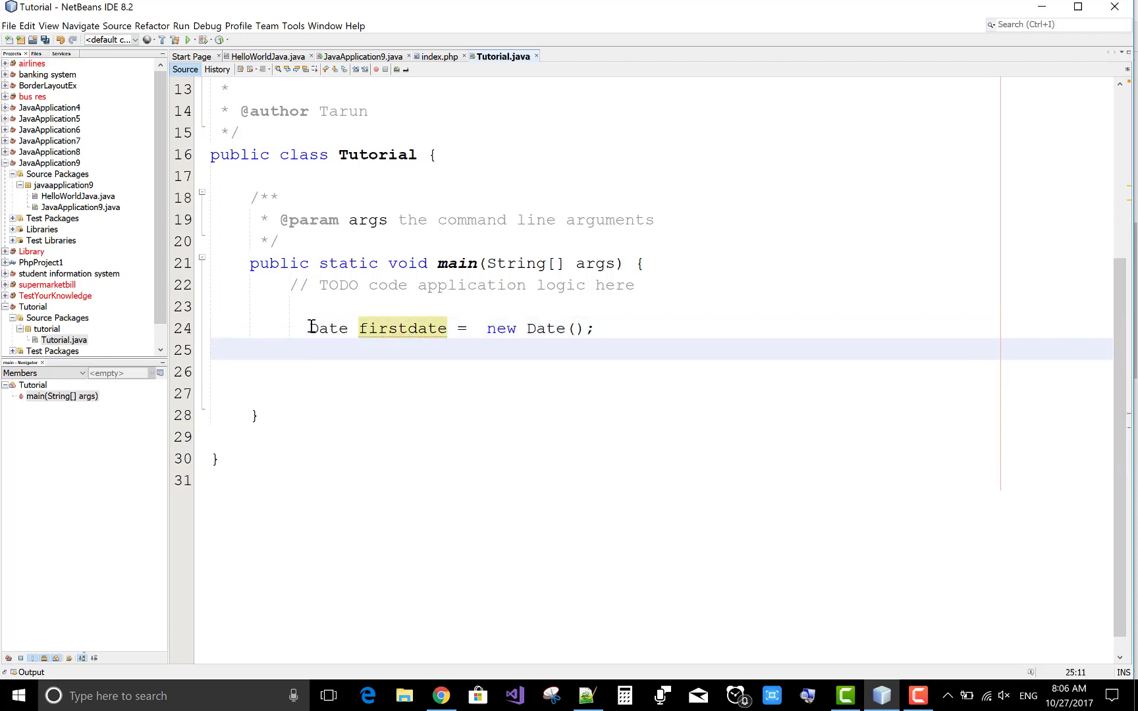
# Declare DateFormat simple = new SimpleDateFormat("dd/MM/yyyy") with java.text imports added
pyautogui.write('DateFormat si')
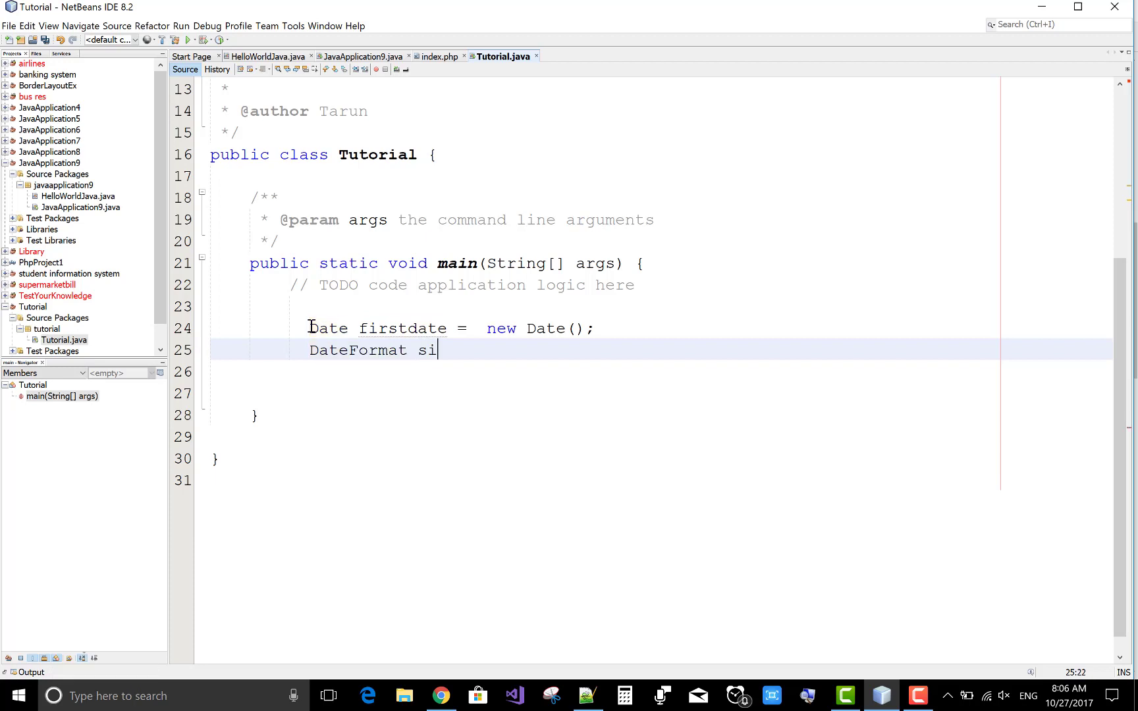
pyautogui.write('mple = new')
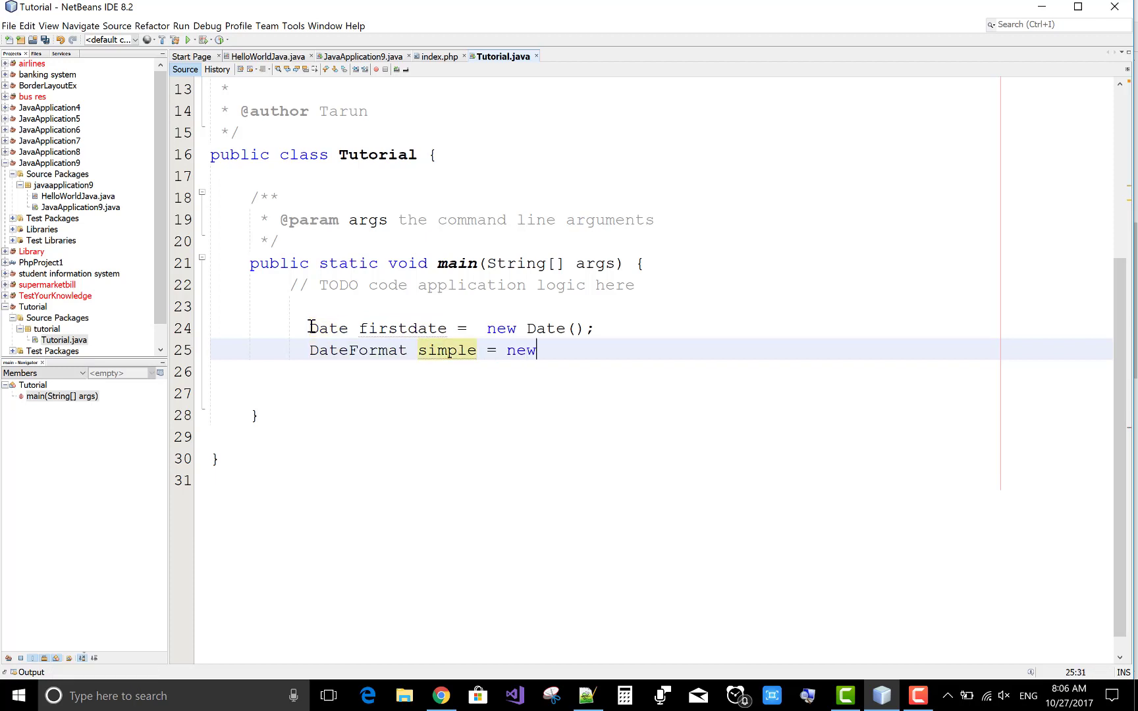
pyautogui.write('Simp')
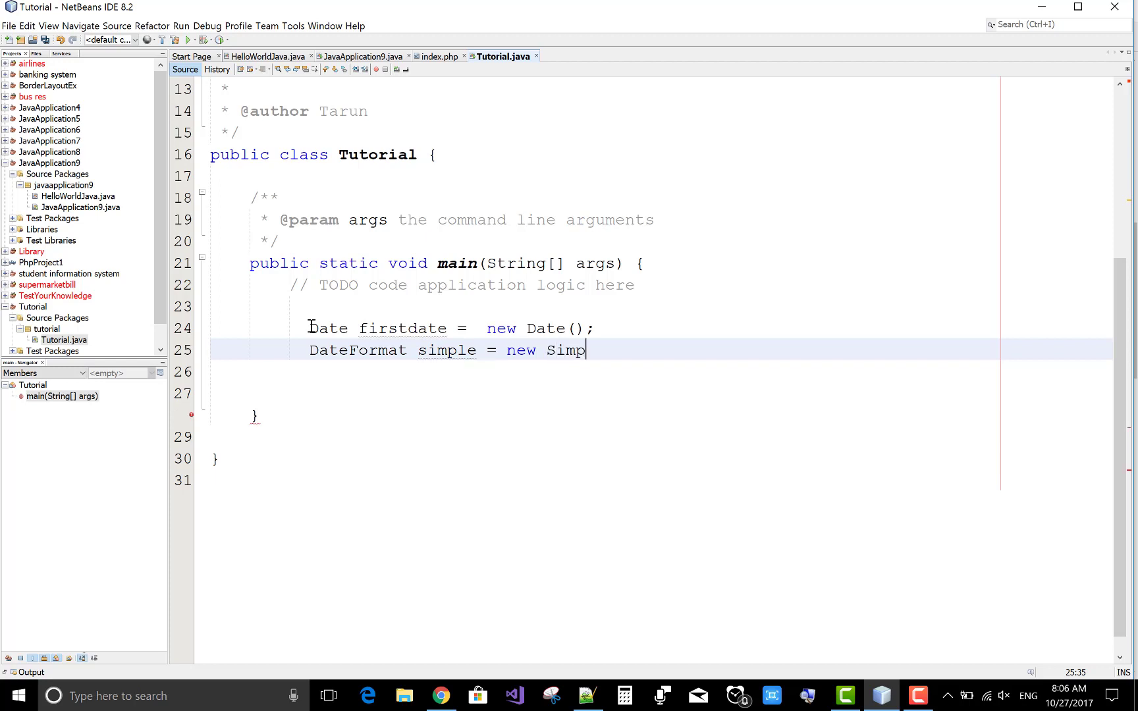
pyautogui.write('leDateFormat("')
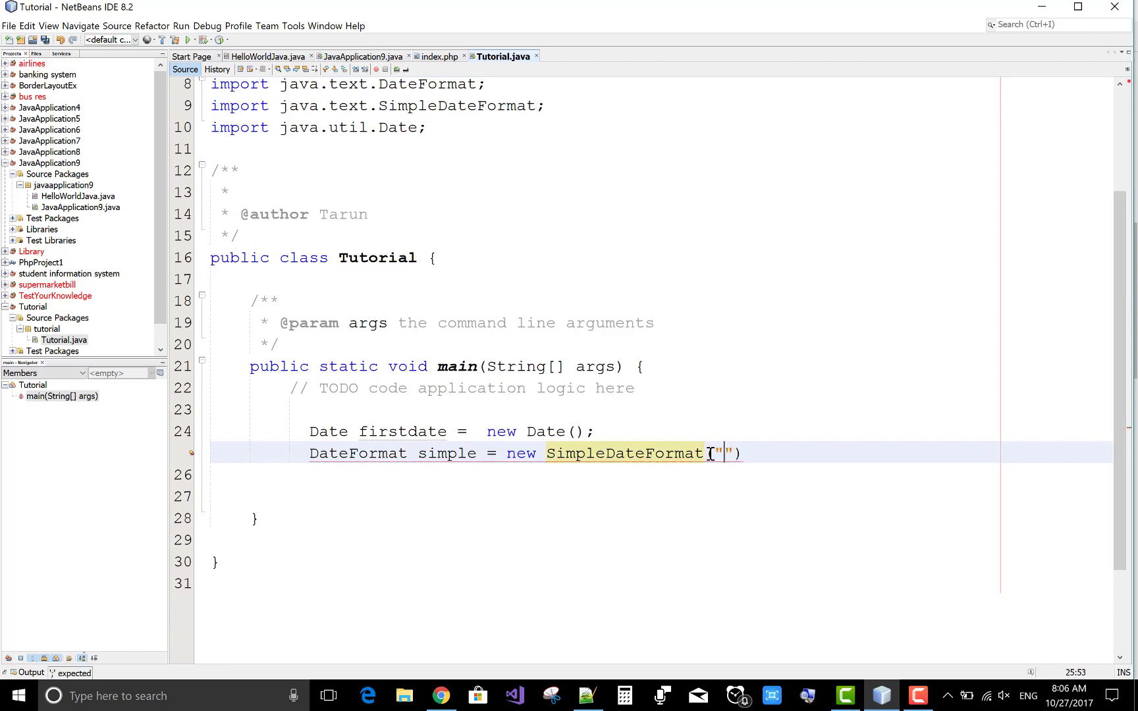
pyautogui.write('d')
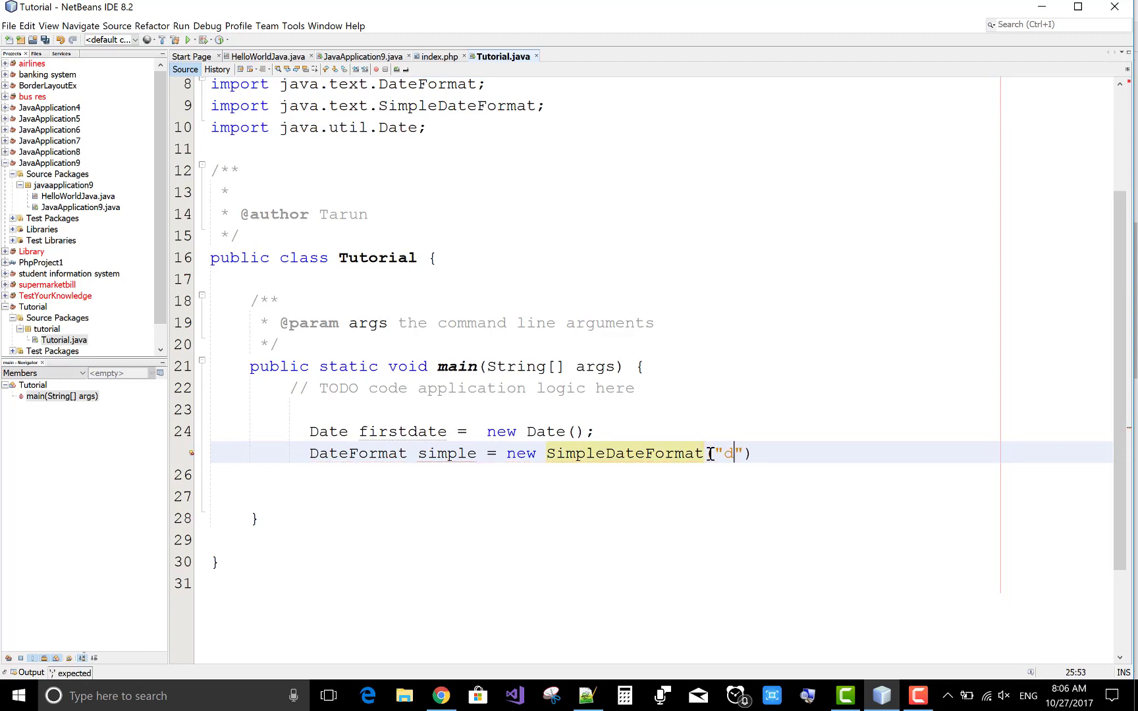
pyautogui.write('d')
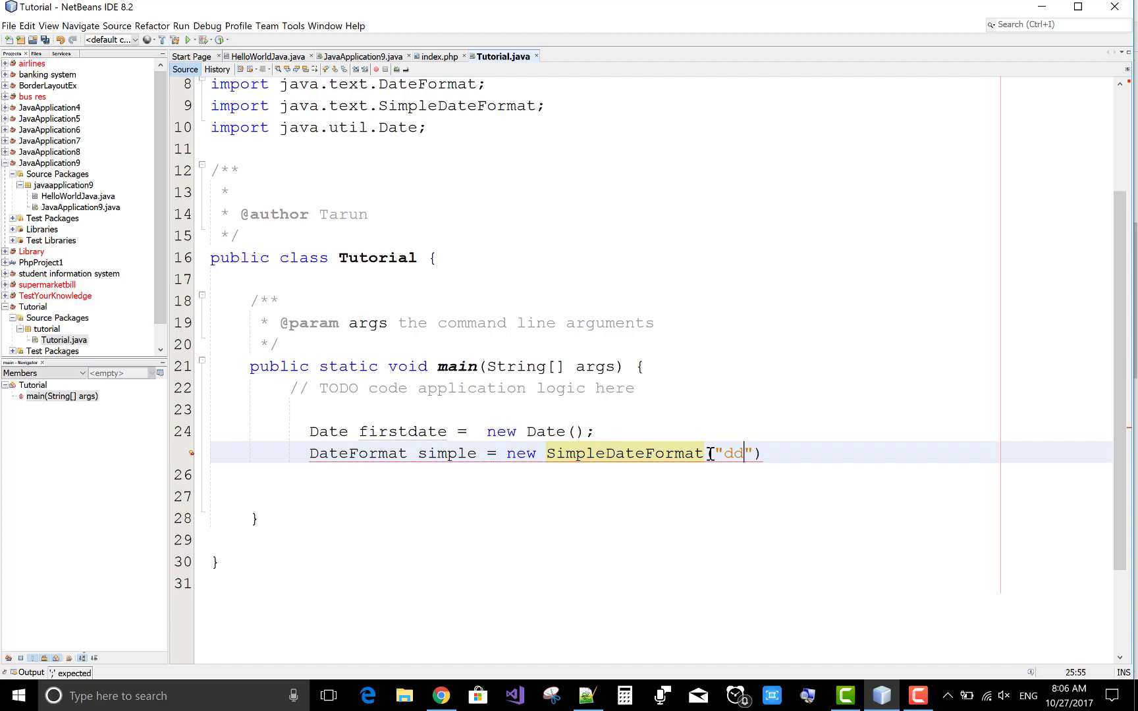
pyautogui.write('/MM/')
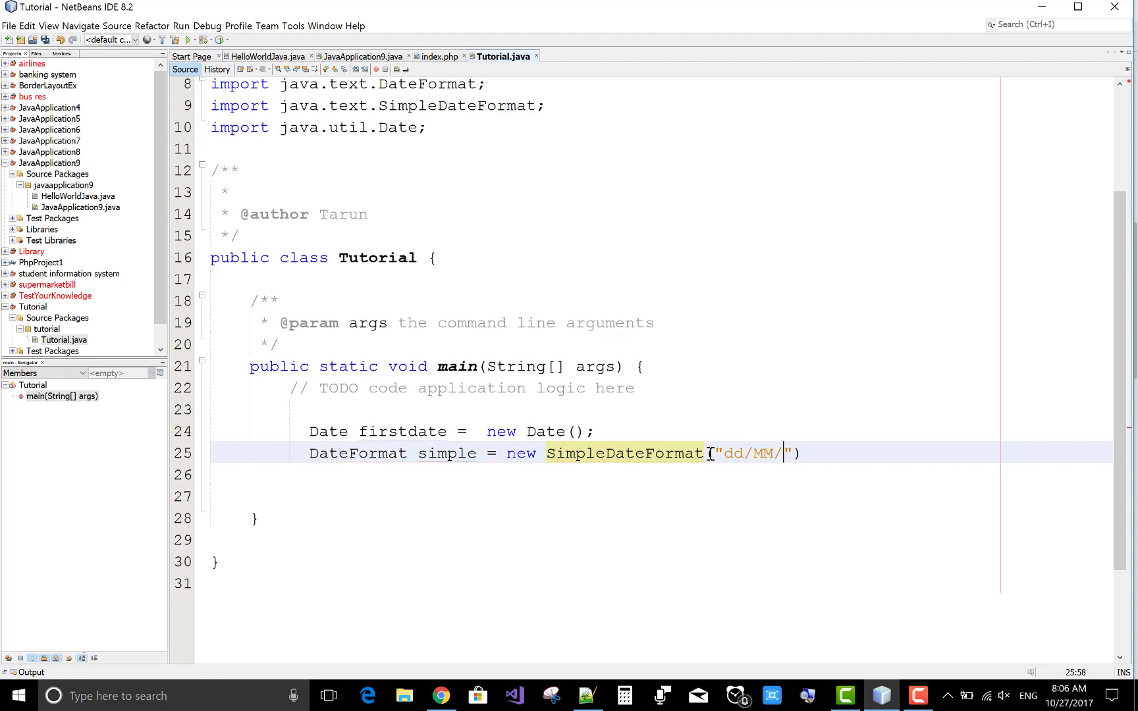
pyautogui.write('yyyy')
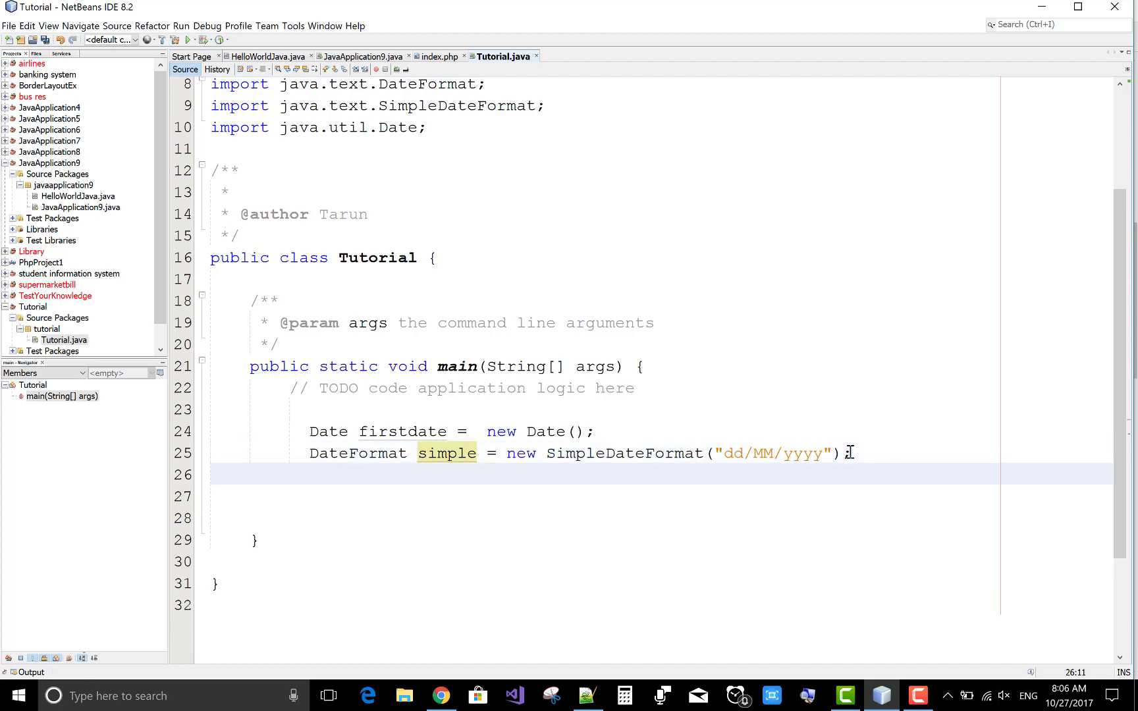
# Declare String convertedDate = simple.format(firstdate), correcting the String capitalization
pyautogui.write('string')
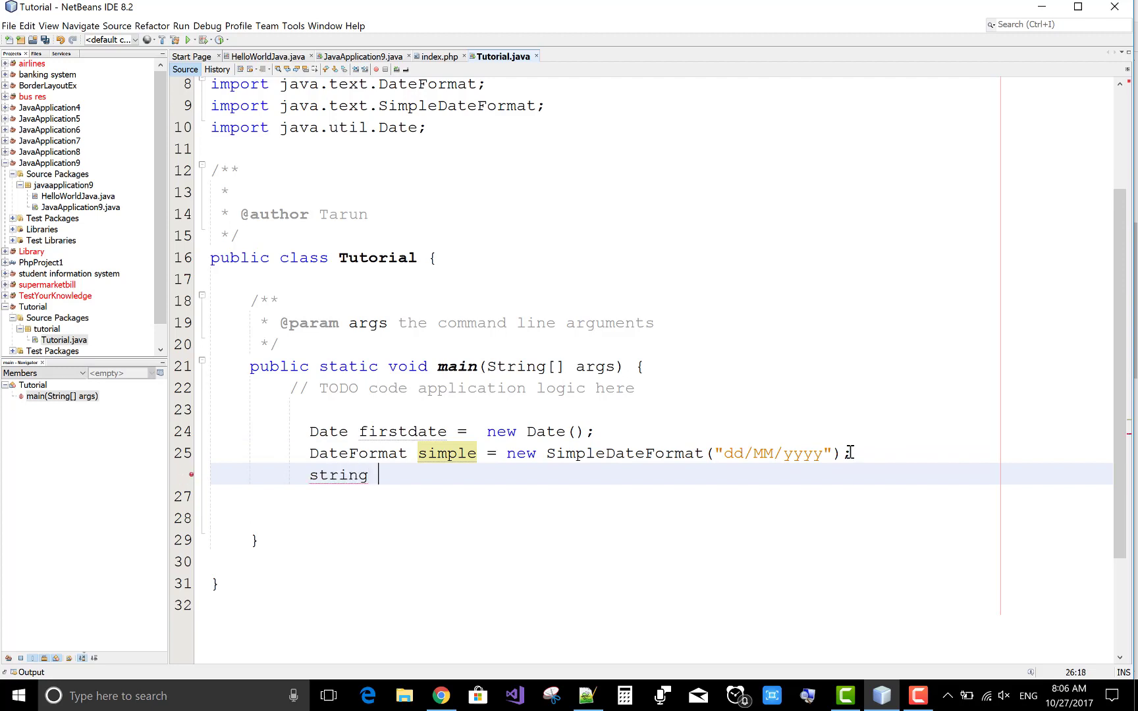
pyautogui.write('convert')
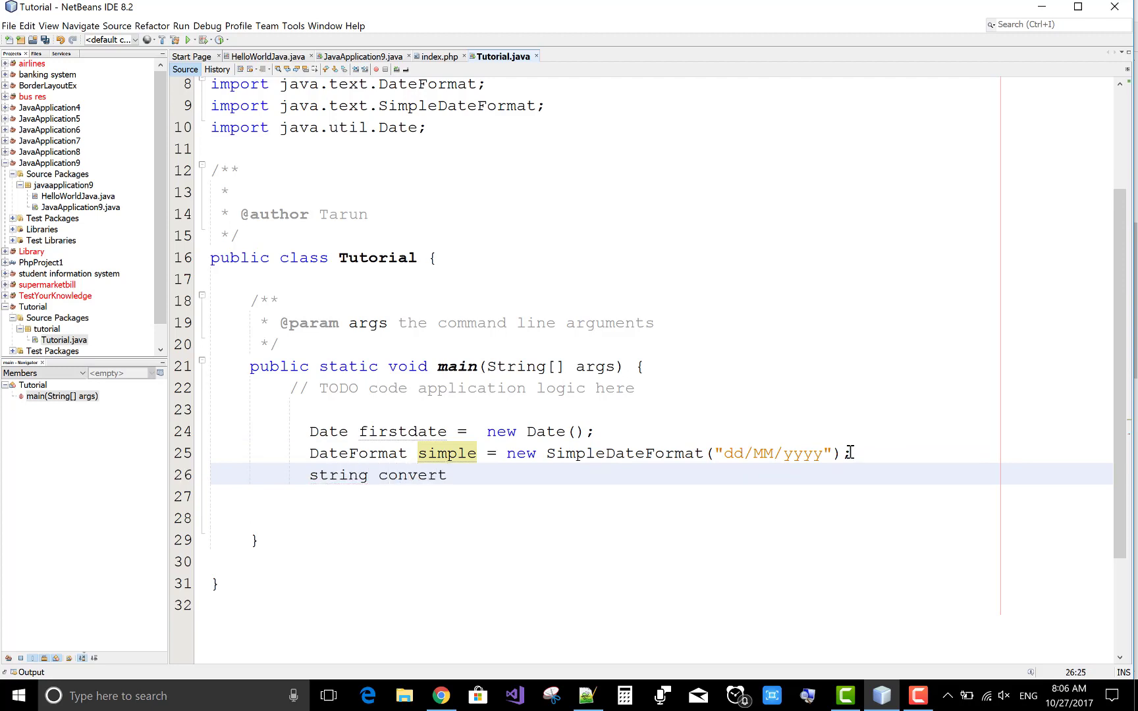
pyautogui.write('edDate =')
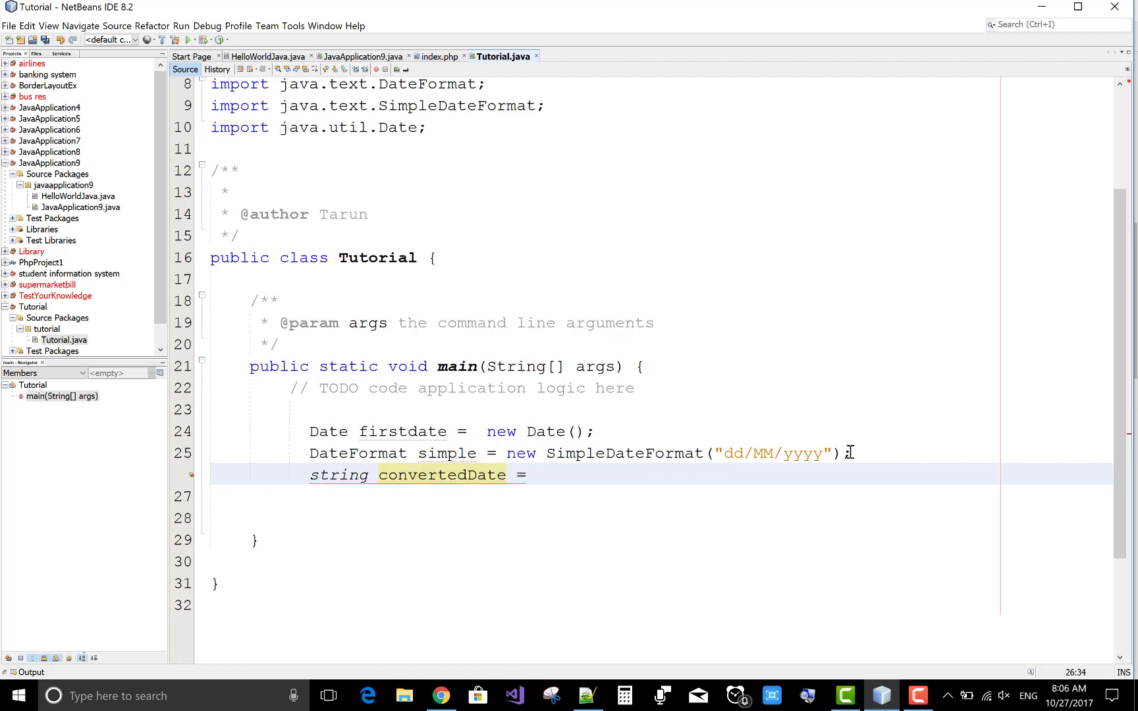
pyautogui.write('sim')
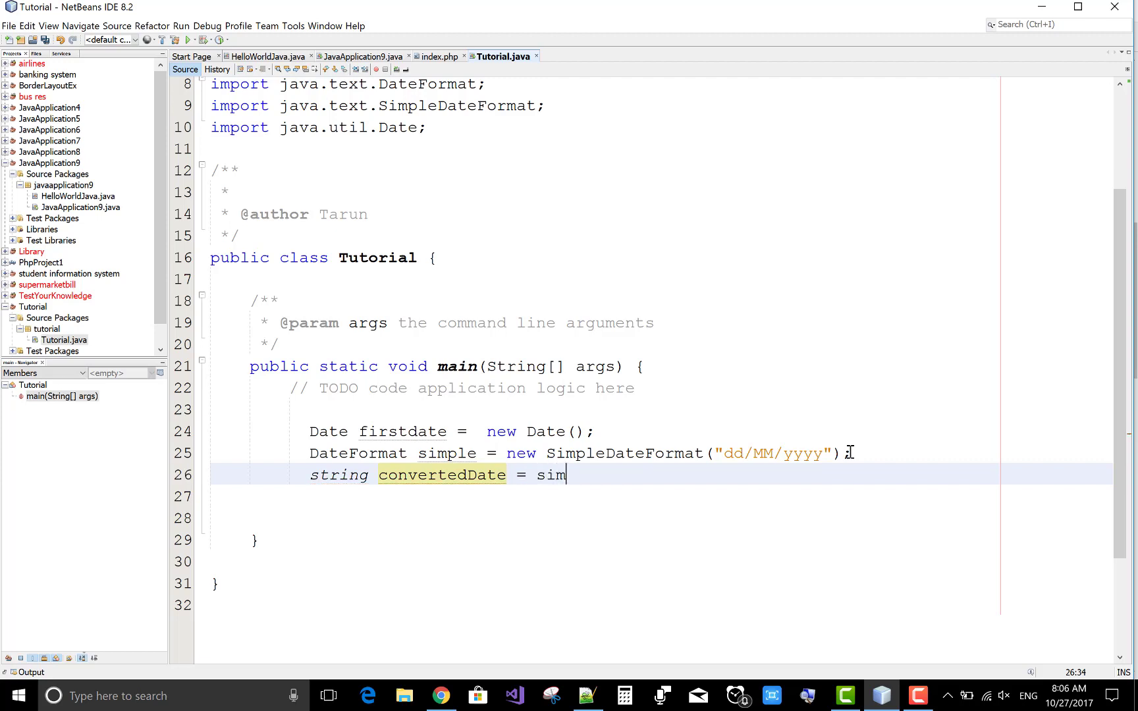
pyautogui.write('ple.')
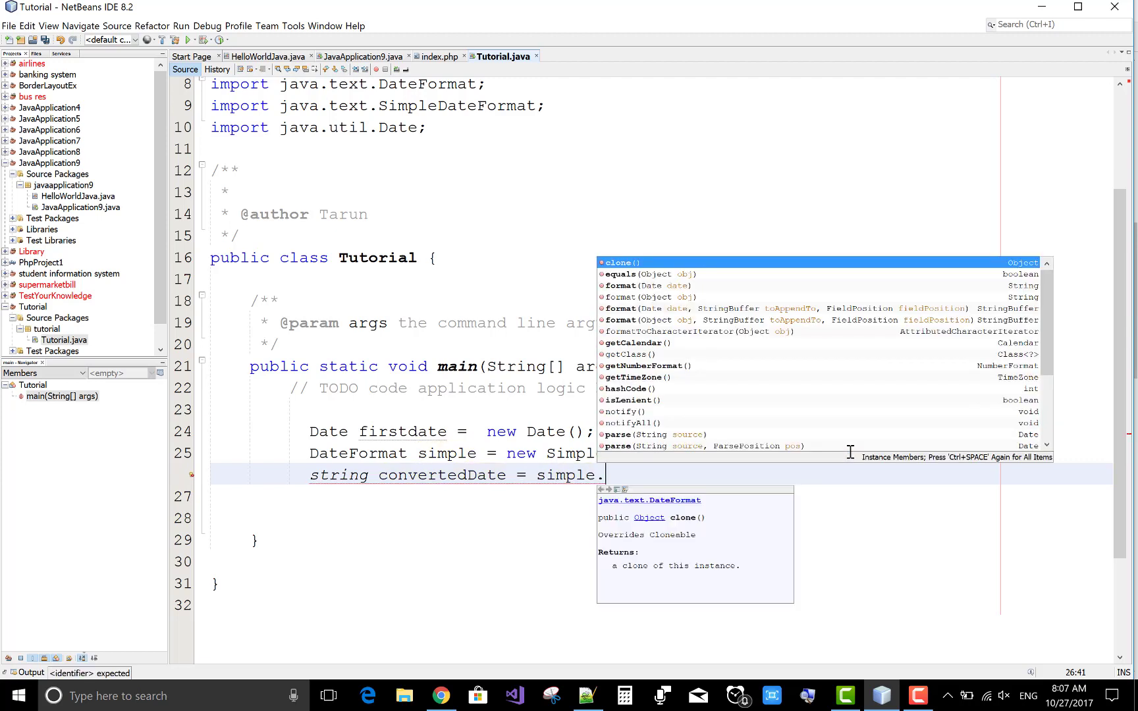
pyautogui.write('("dd/MM/yyyy");')
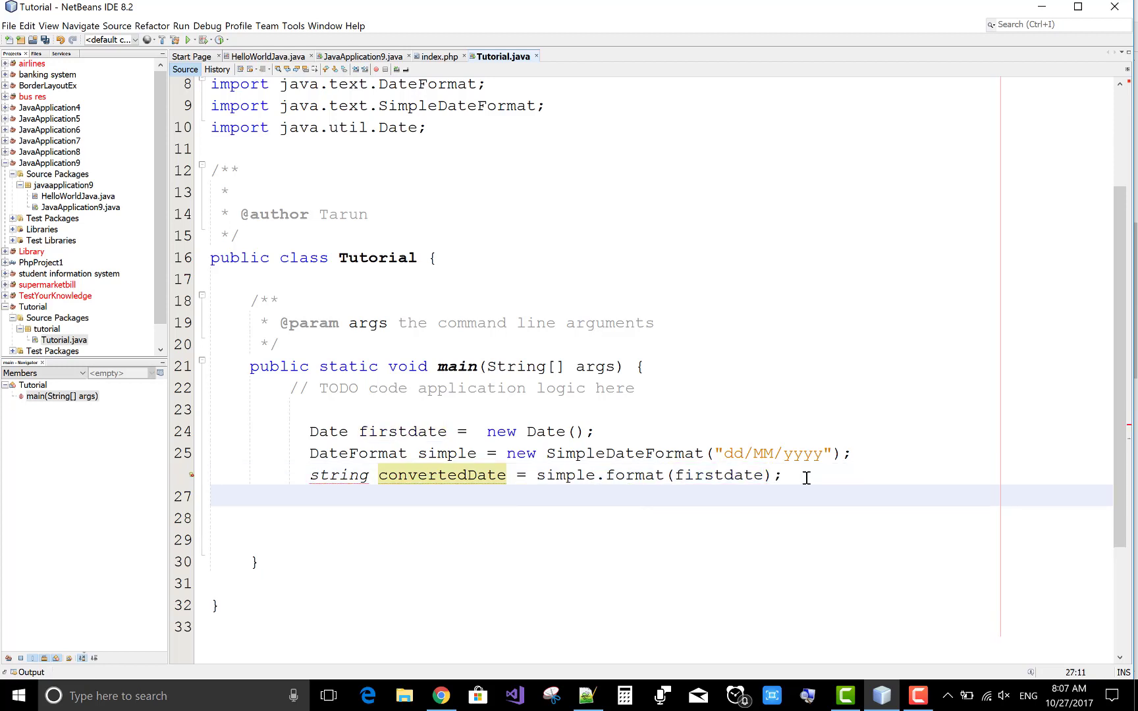
pyautogui.click(317, 475)
pyautogui.write('S')
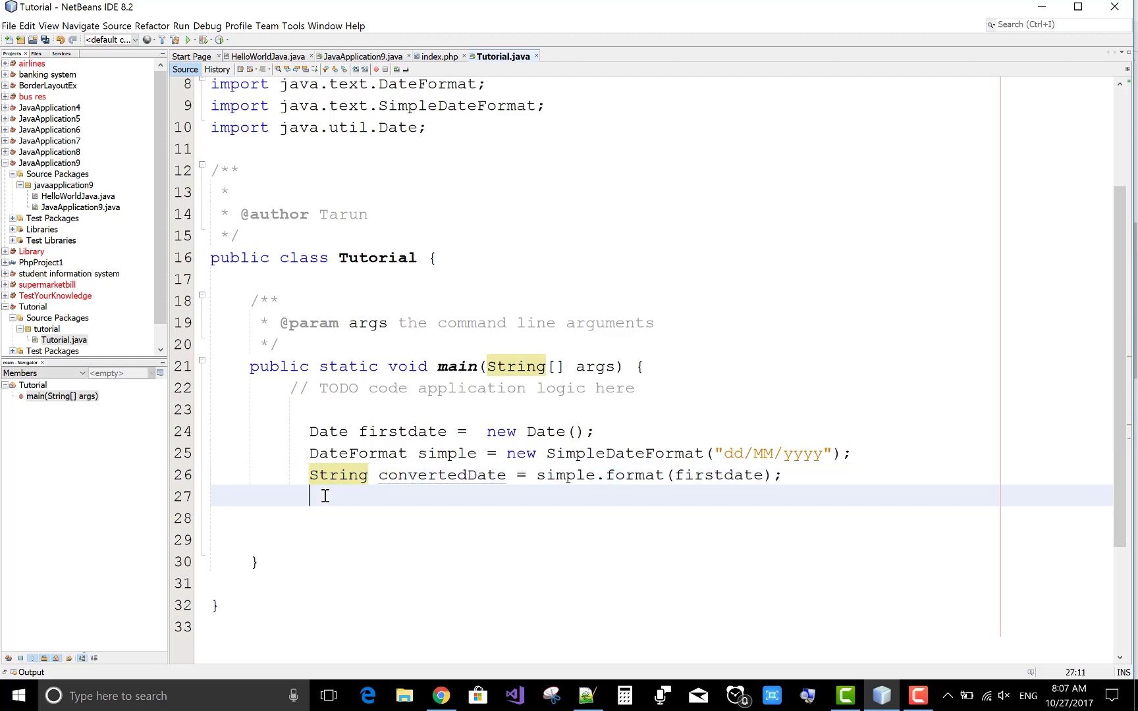
# Print "String Converted Date is : " plus convertedDate, then run the program
pyautogui.write('sys')
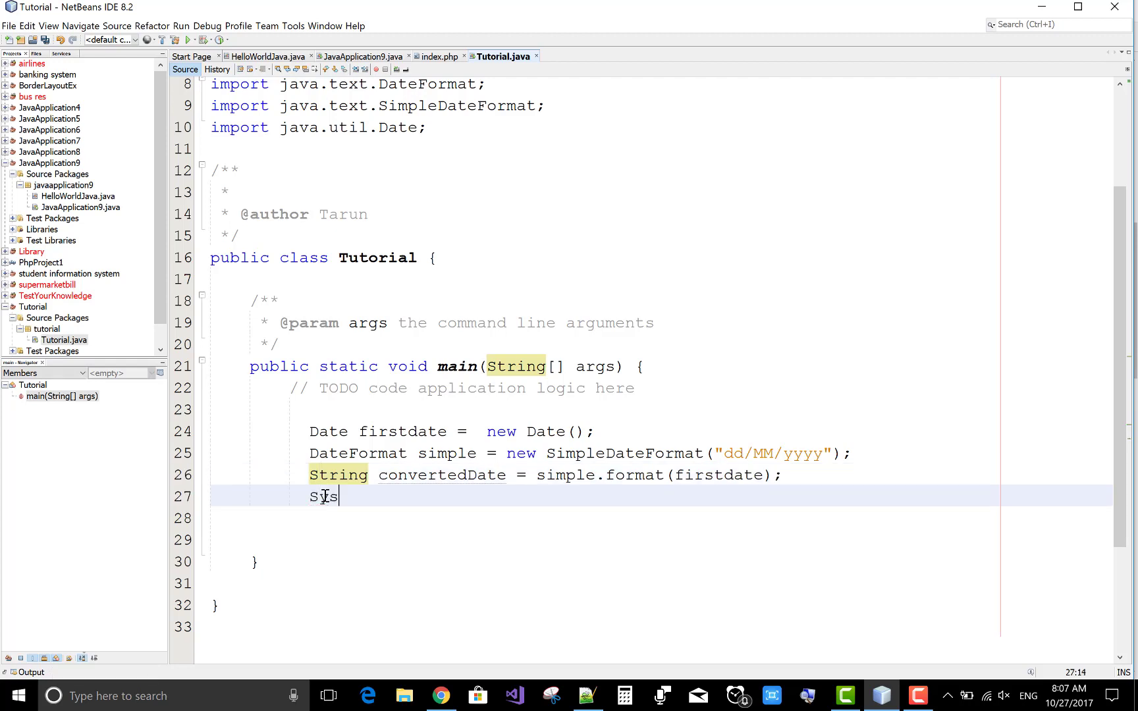
pyautogui.write('tem.ou')
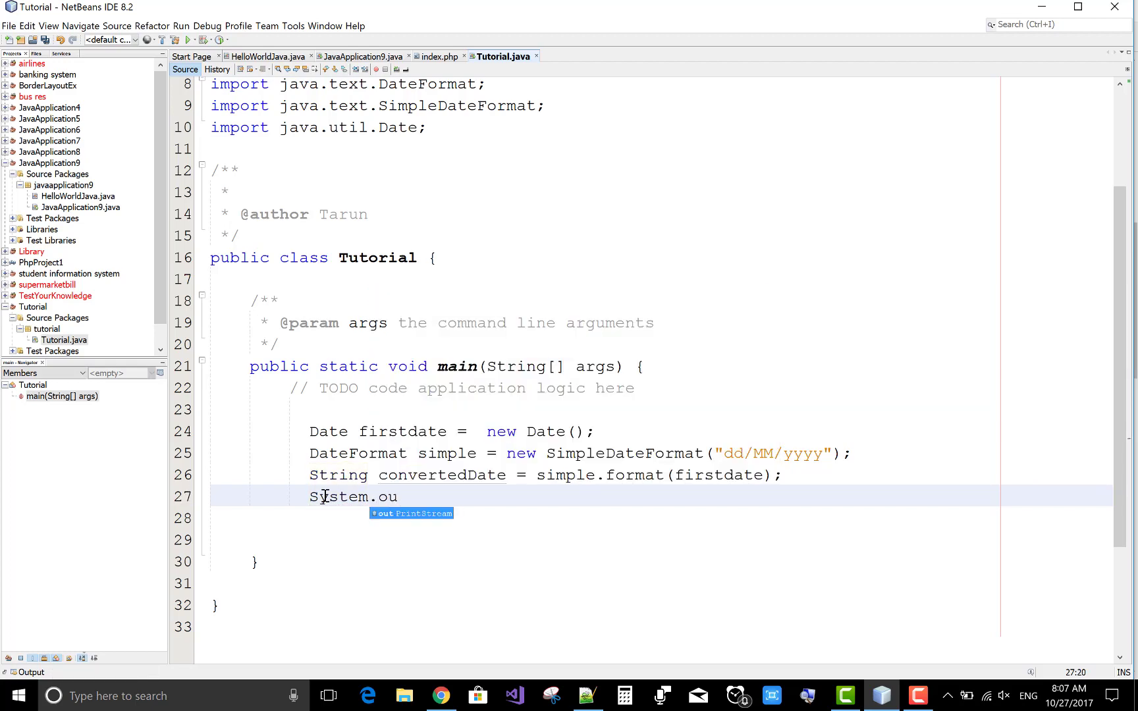
pyautogui.write('t.print')
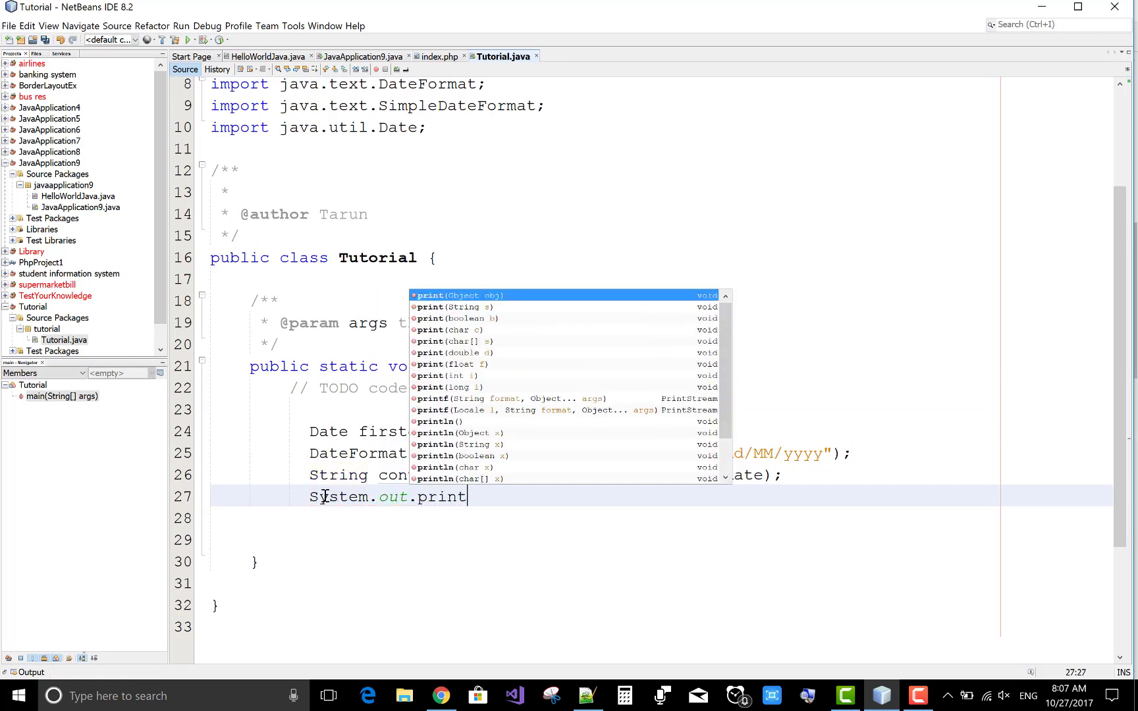
pyautogui.write('ln(args);')
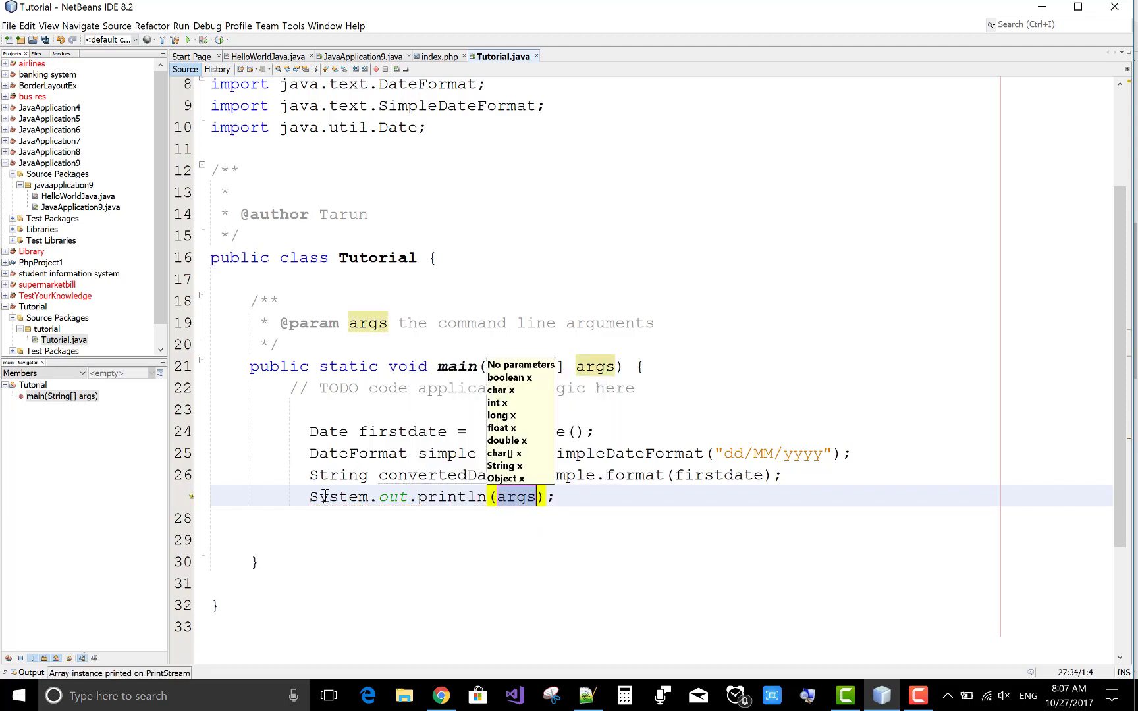
pyautogui.write('"Converted Date is')
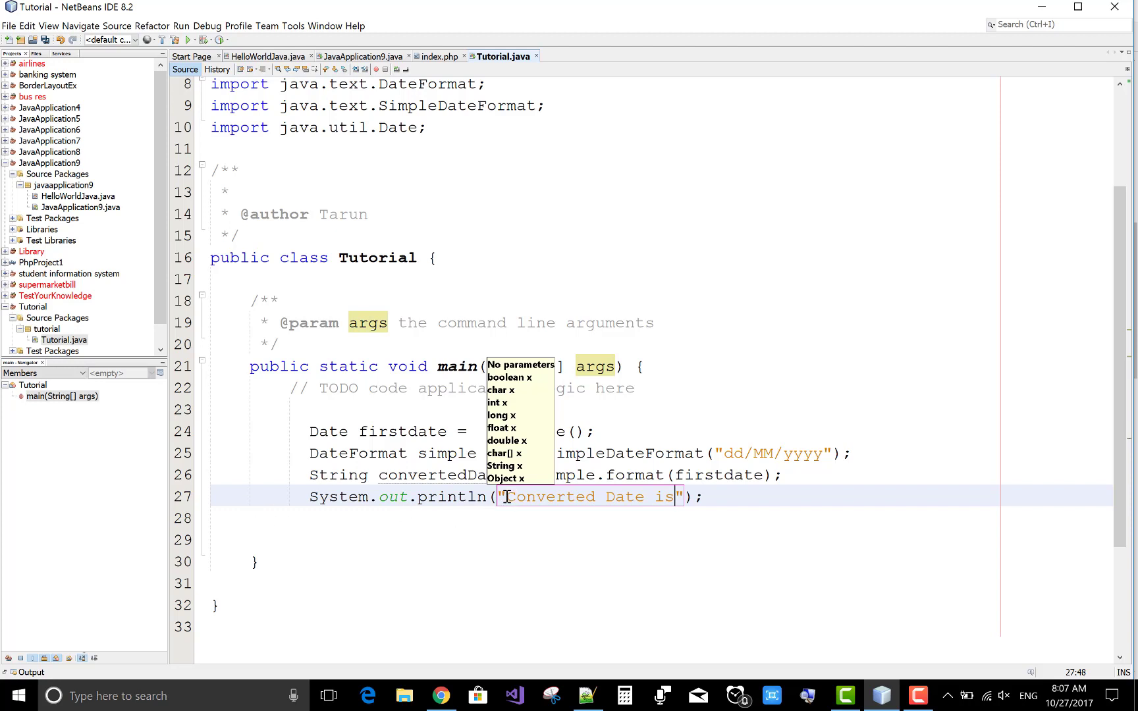
pyautogui.write('String')
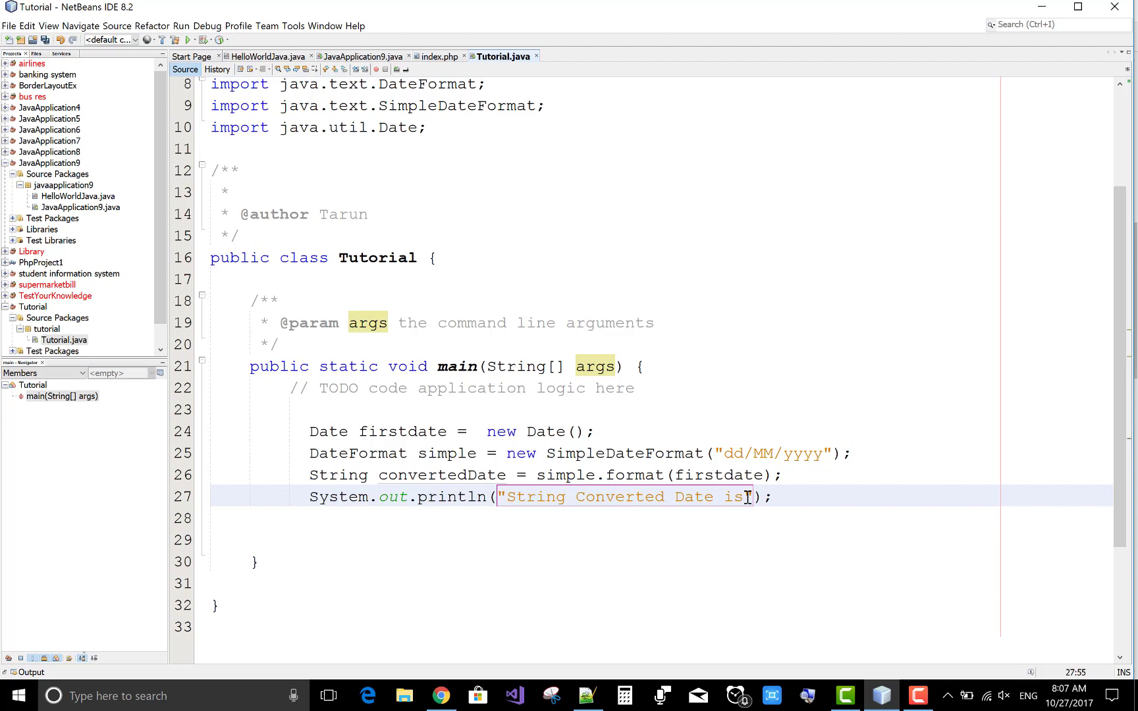
pyautogui.write(':')
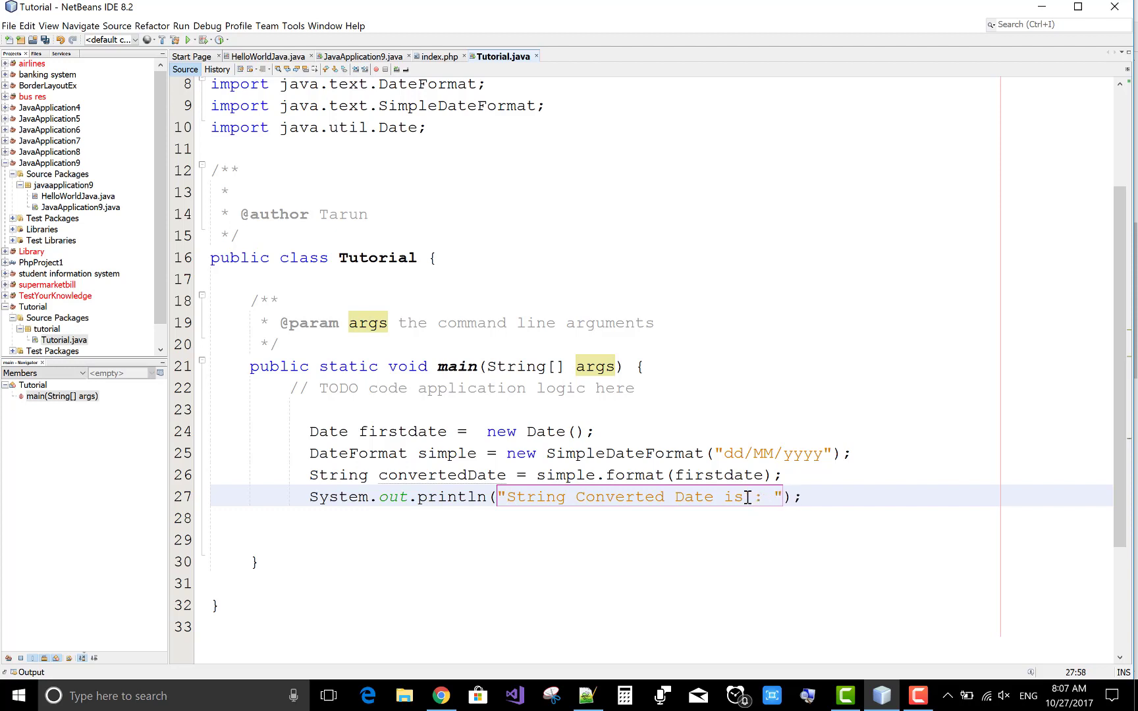
pyautogui.write('+')
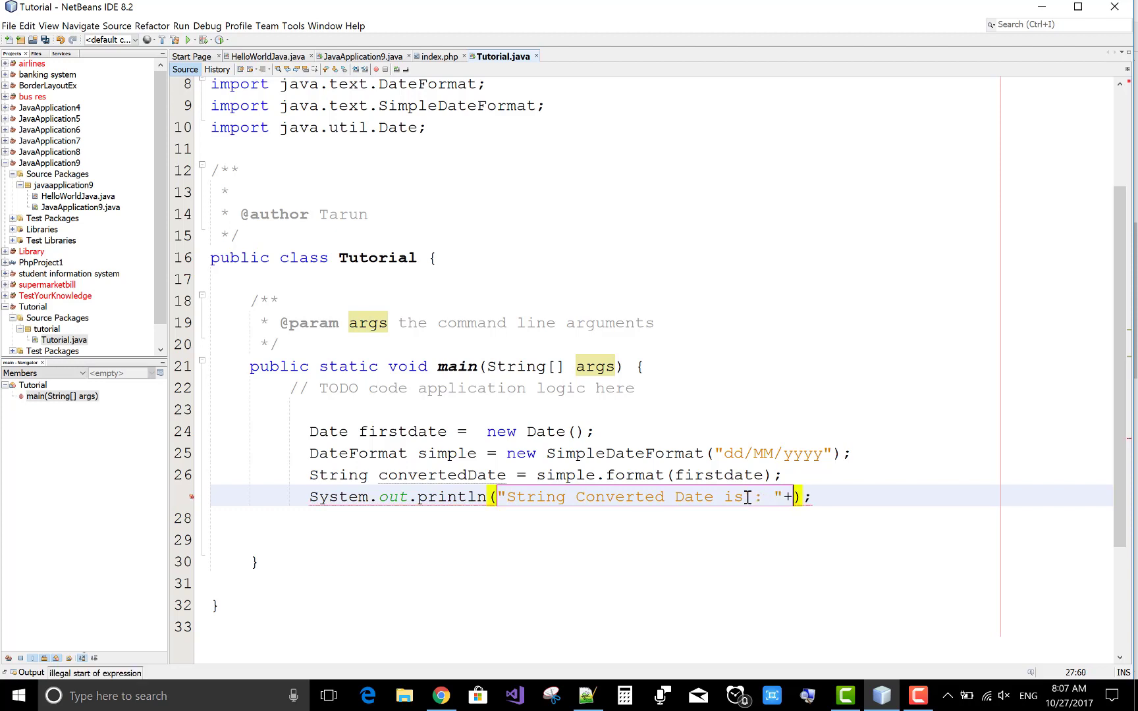
pyautogui.write('convertedd')
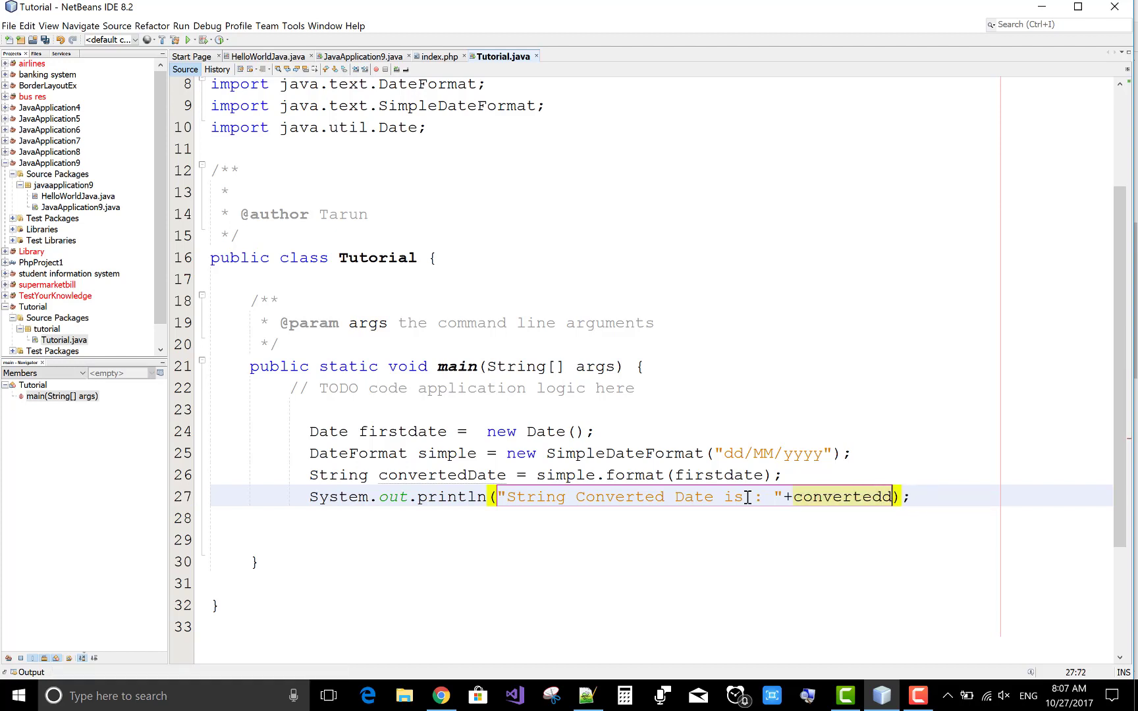
pyautogui.write('ate')
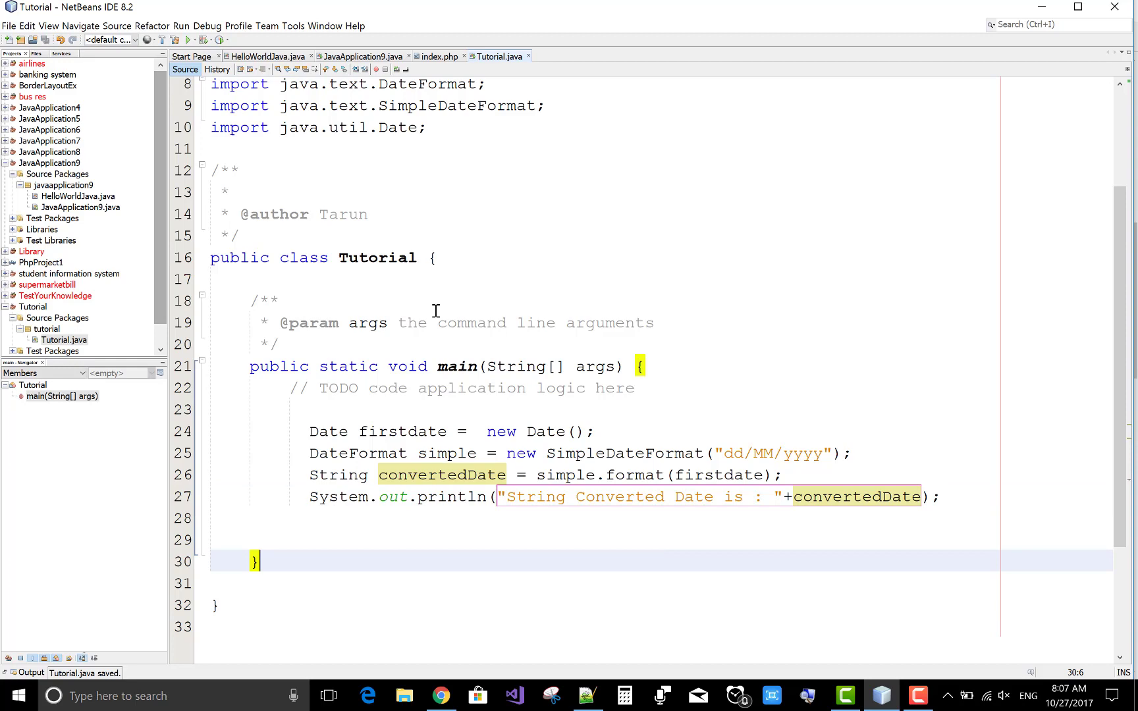
pyautogui.click(163, 38)
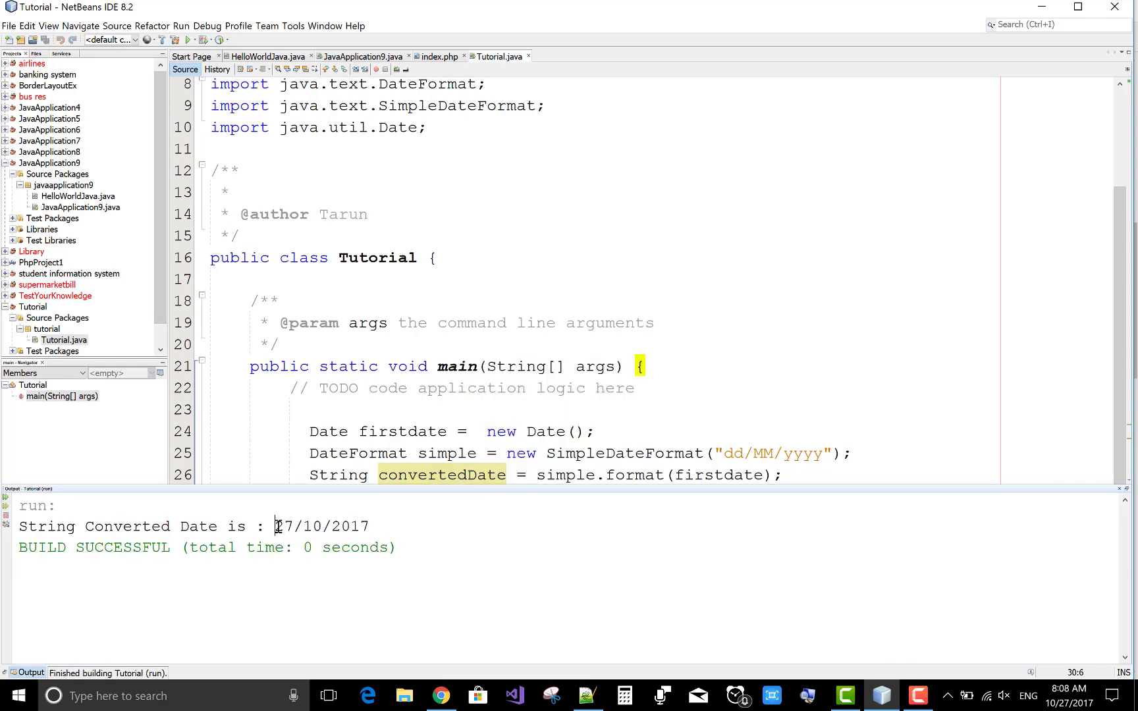
pyautogui.moveTo(275, 526); pyautogui.dragTo(370, 527)
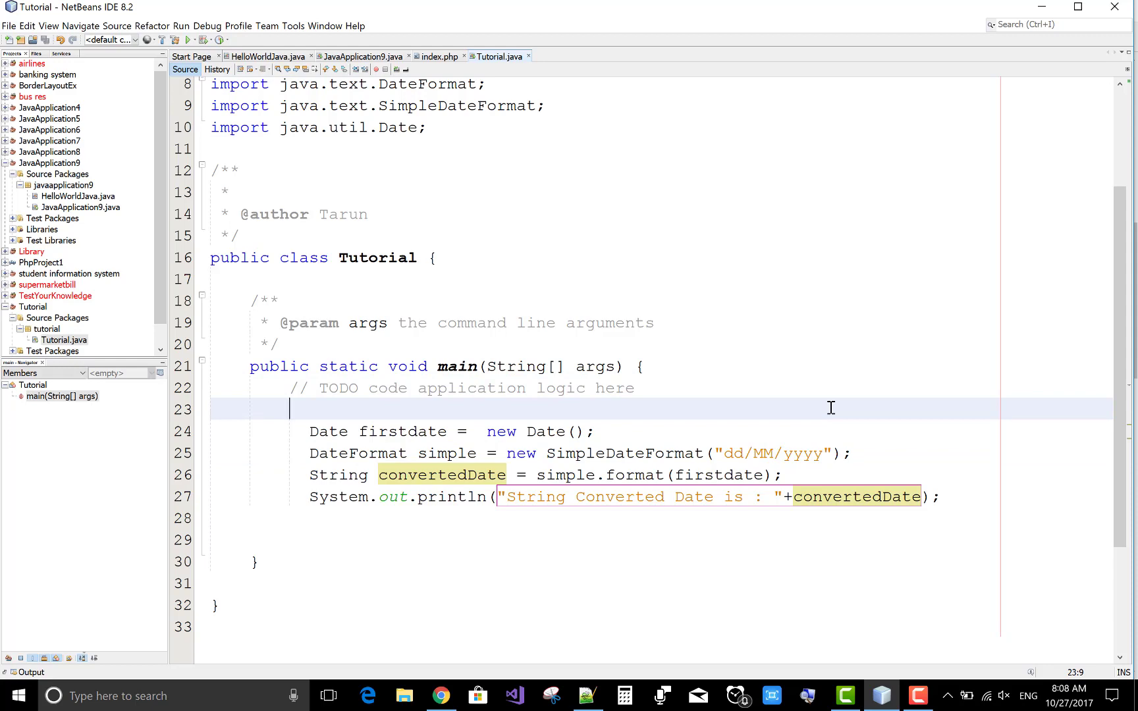
# Append hh:mm:ss to the SimpleDateFormat pattern after yyyy and rerun Tutorial
pyautogui.scroll(-3)
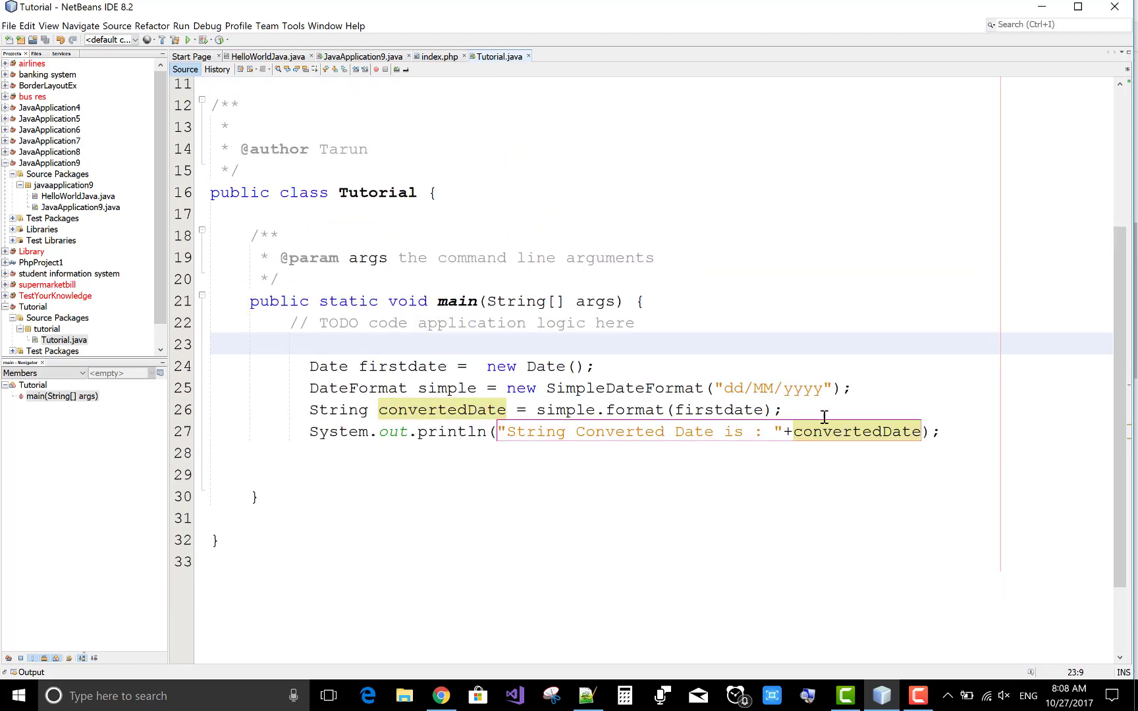
pyautogui.click(828, 388)
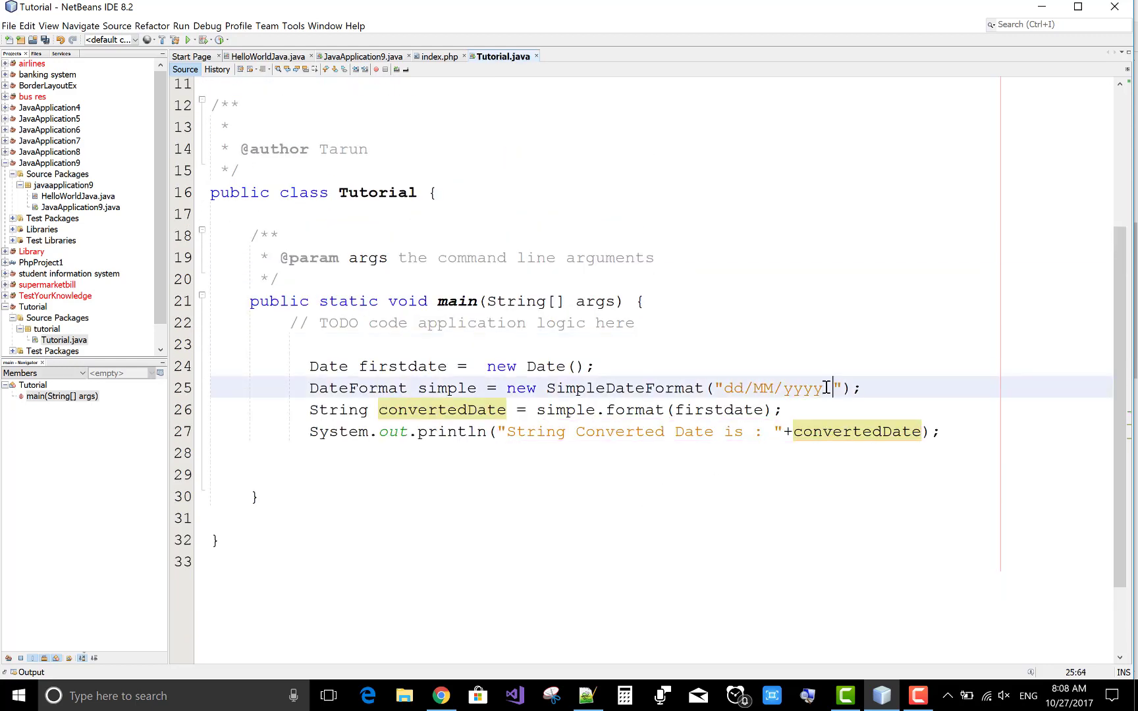
pyautogui.write('hh')
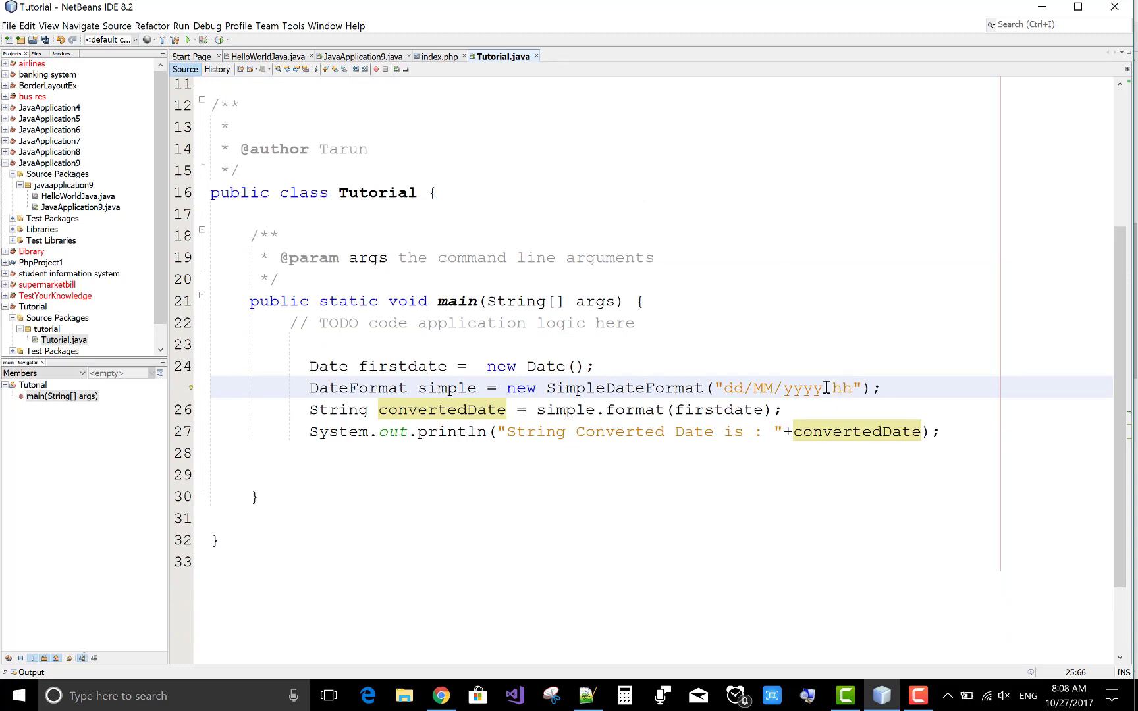
pyautogui.write(':')
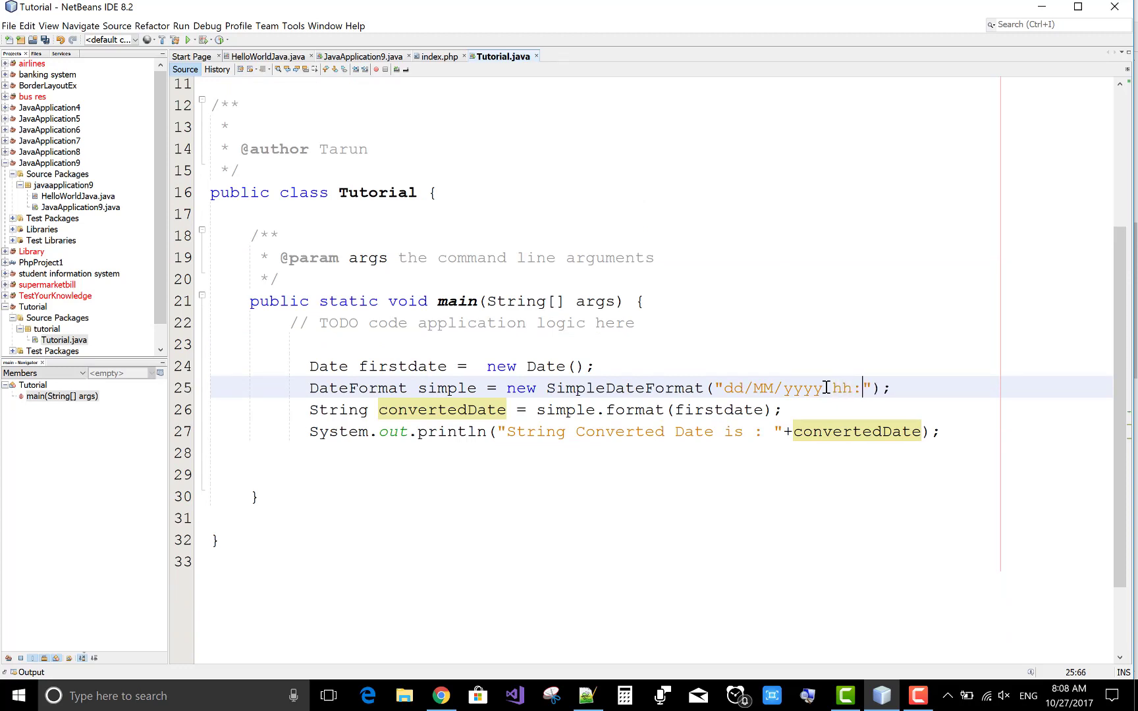
pyautogui.write('mm:')
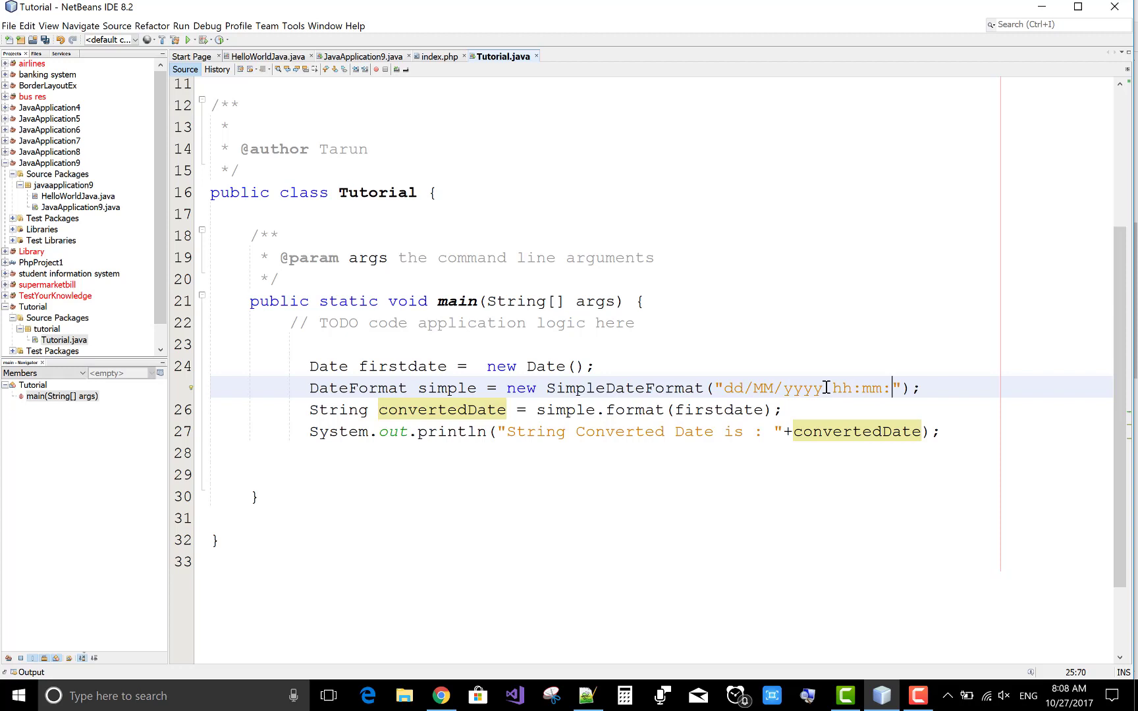
pyautogui.write('ss')
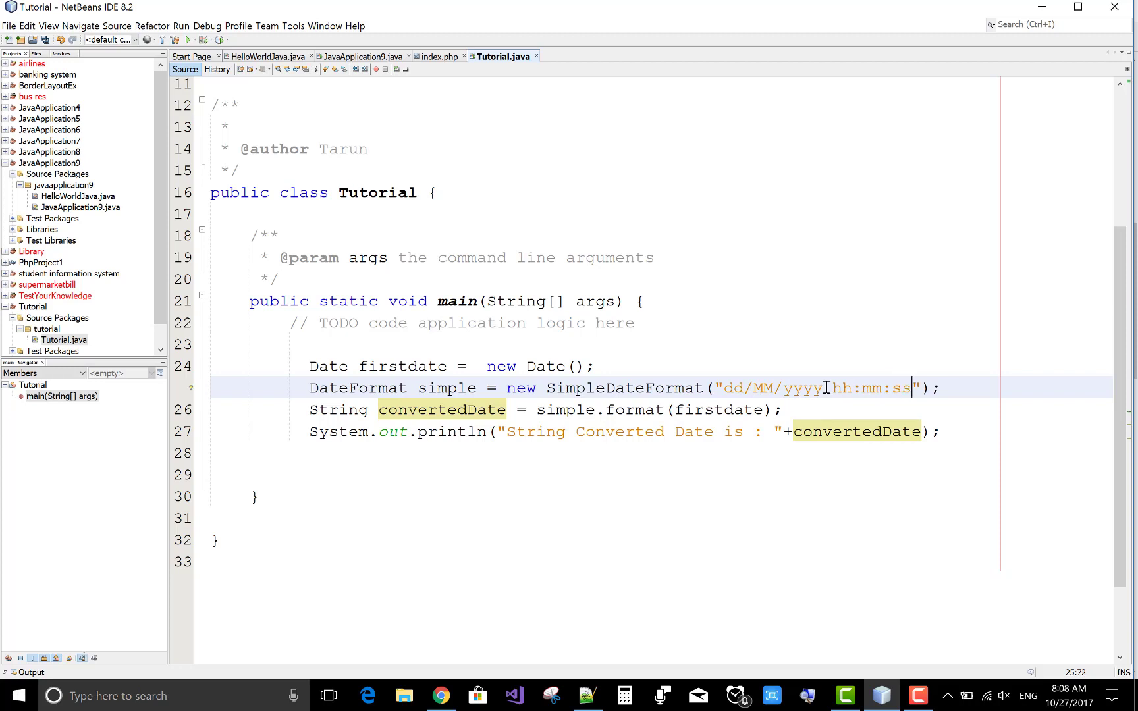
pyautogui.write('" "')
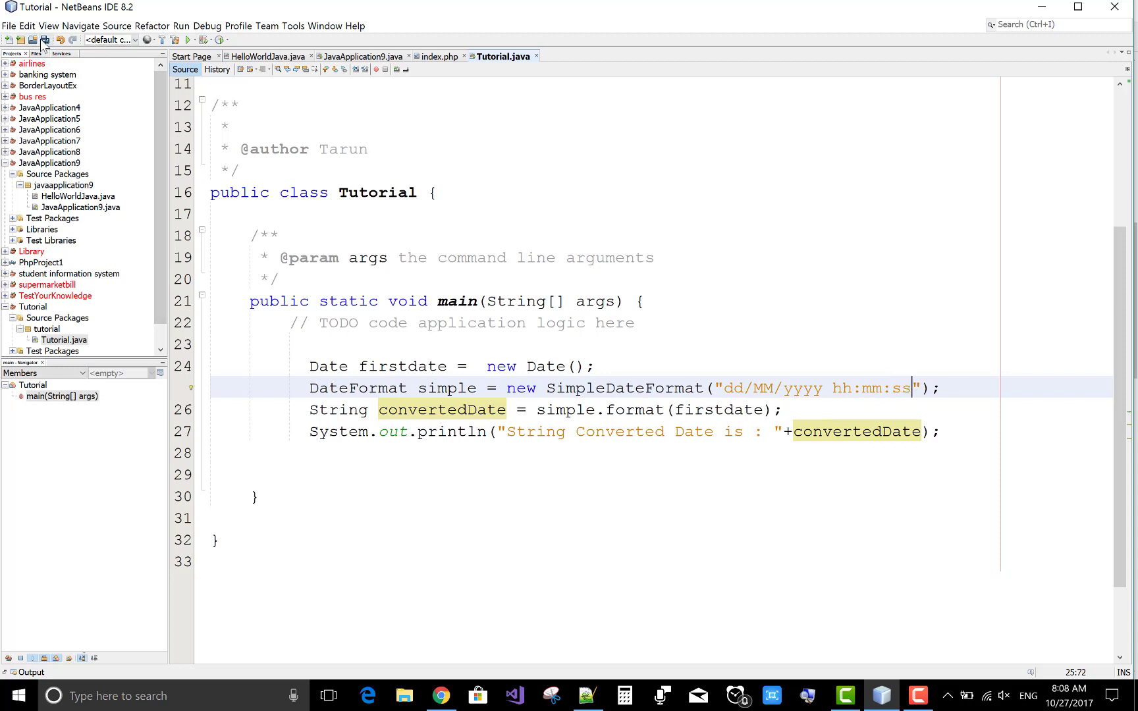
pyautogui.click(167, 40)
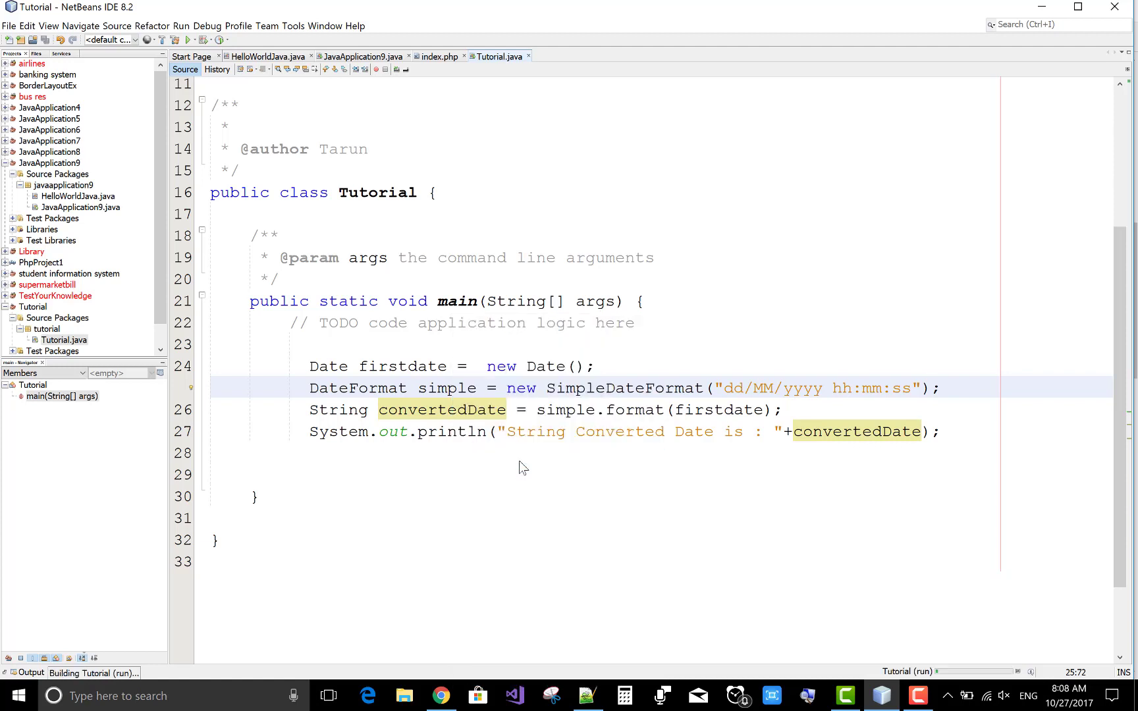